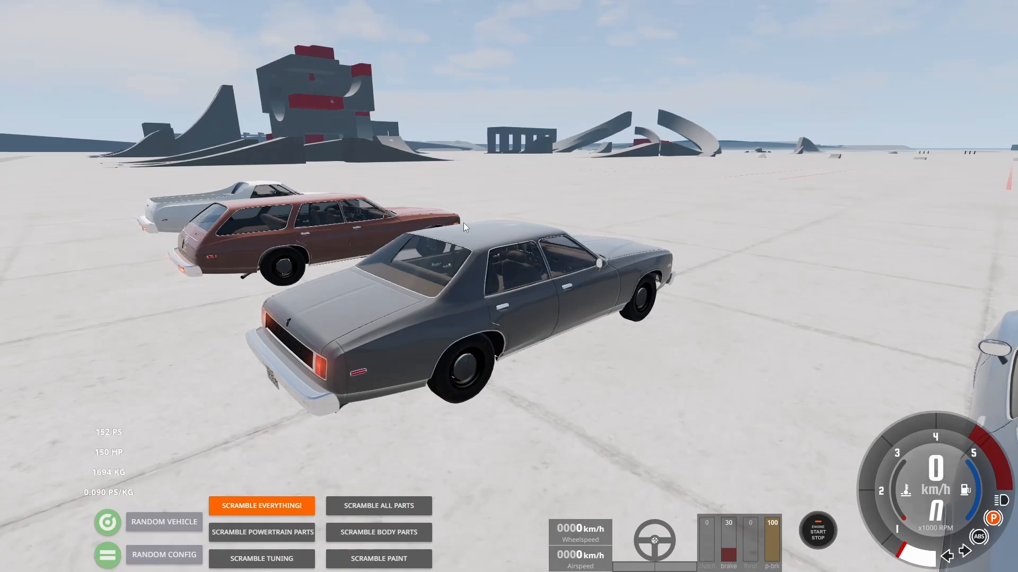
mouse_move(461, 298)
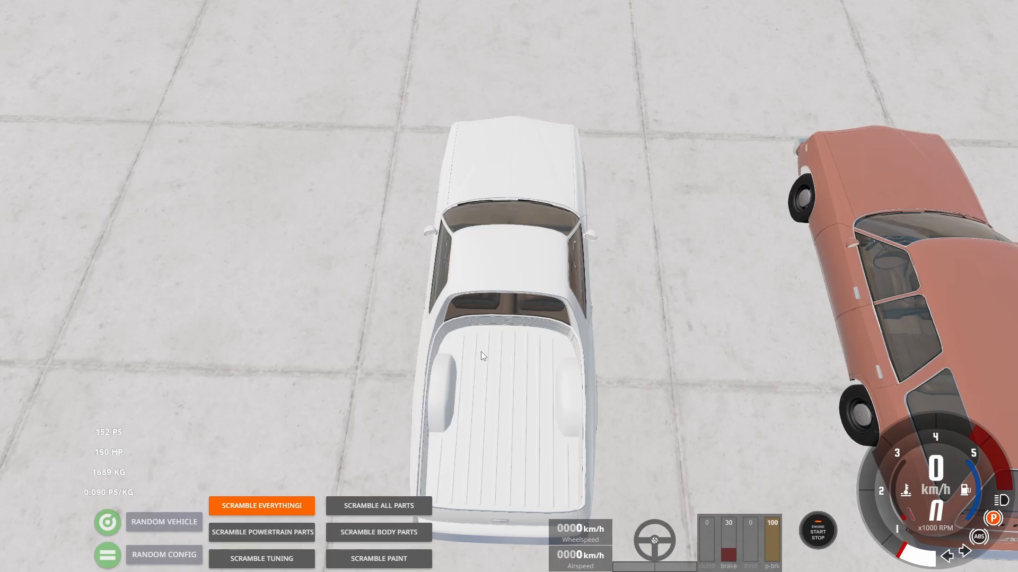
mouse_move(469, 353)
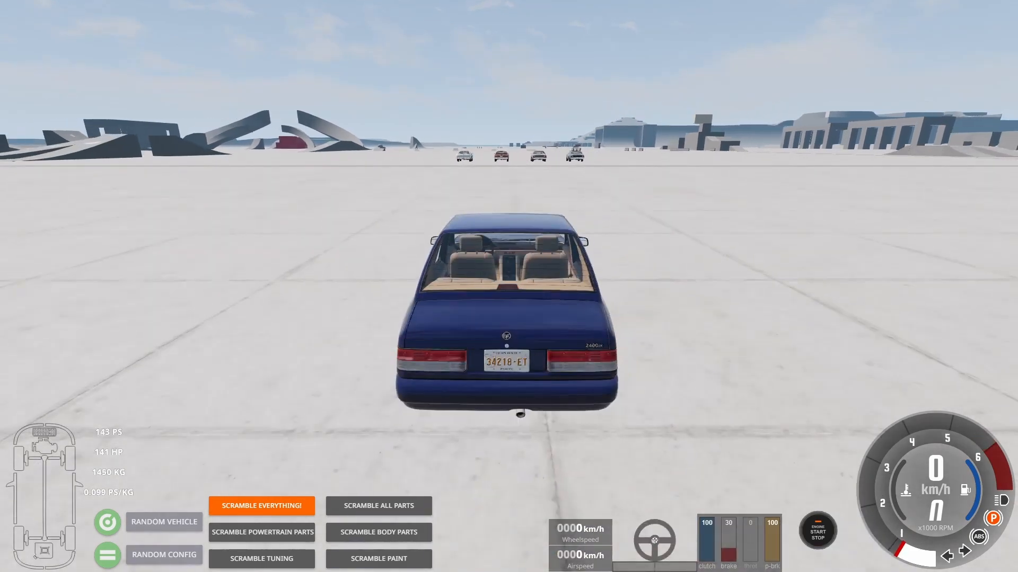
key("W")
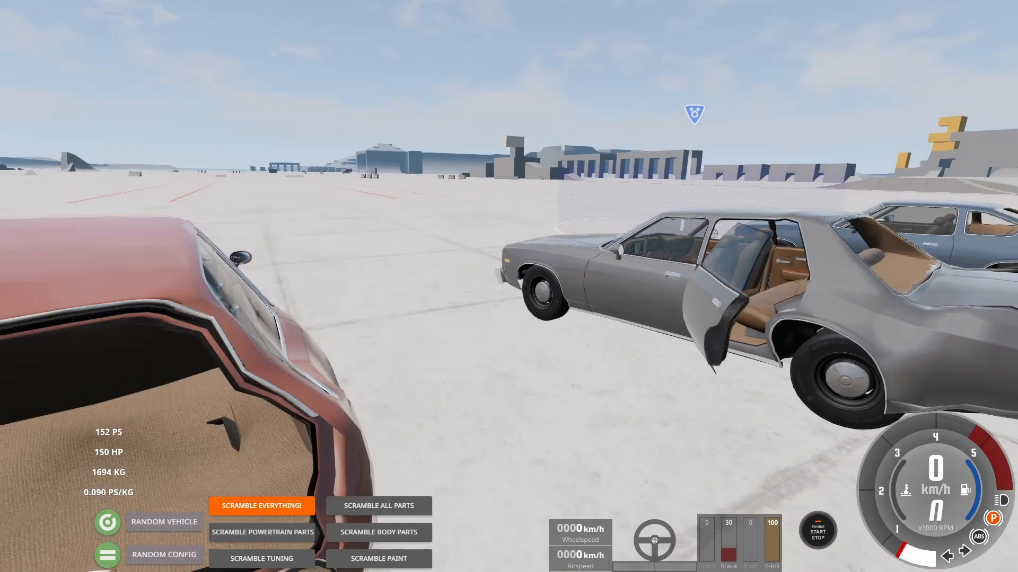
- Select the salmon Moonhawk wagon (1705 kg) standing with its doors and tailgate open
left_click(261, 506)
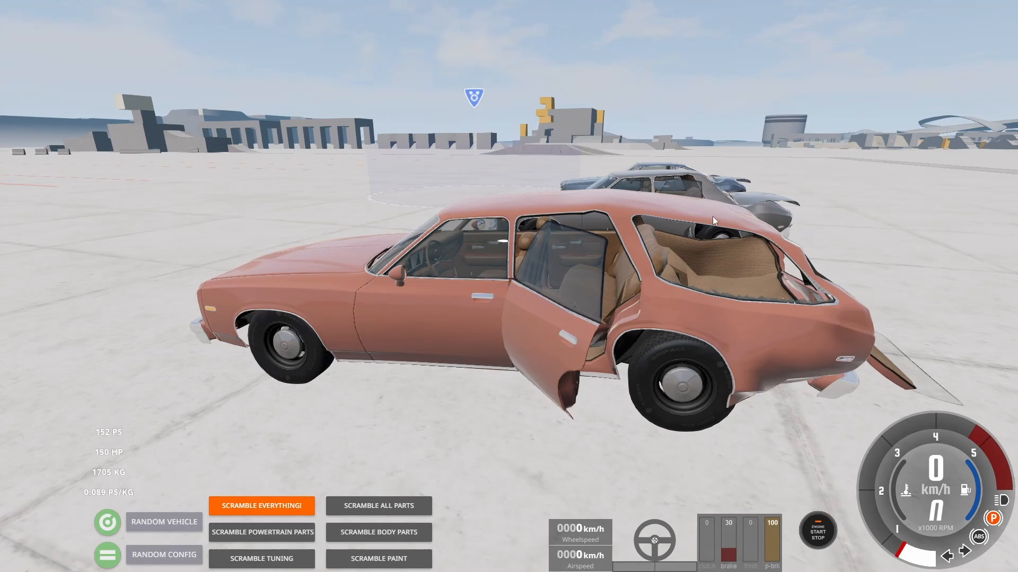
mouse_move(723, 230)
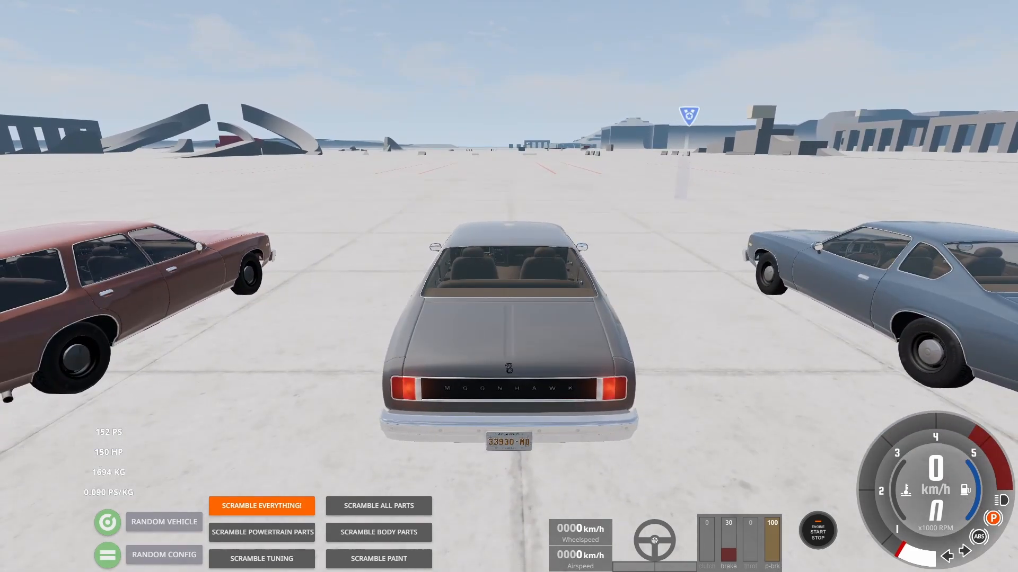
- Make the grey 1694 kg Moonhawk between the brown wagon and blue coupe the current vehicle
left_click(261, 505)
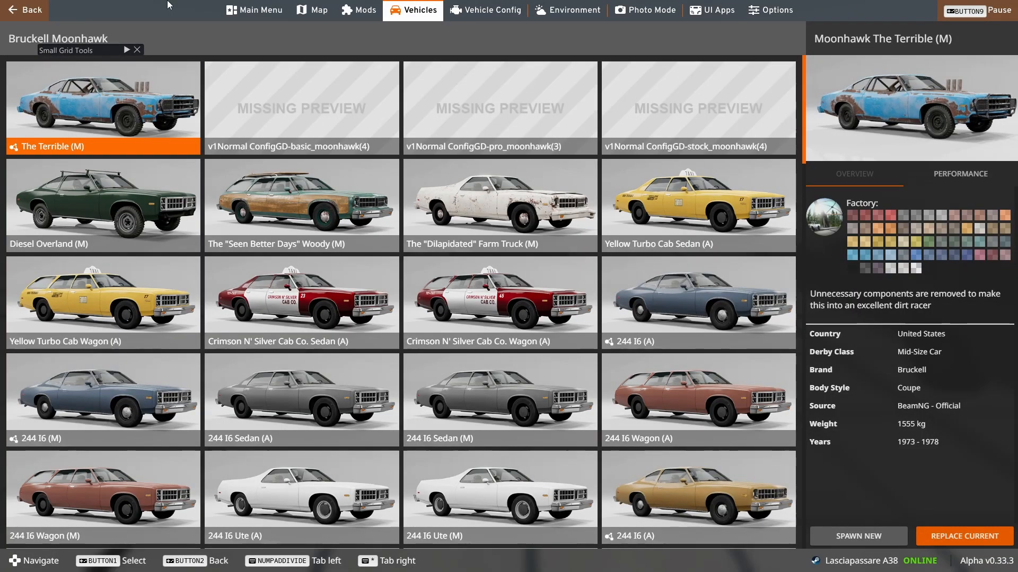
mouse_move(356, 116)
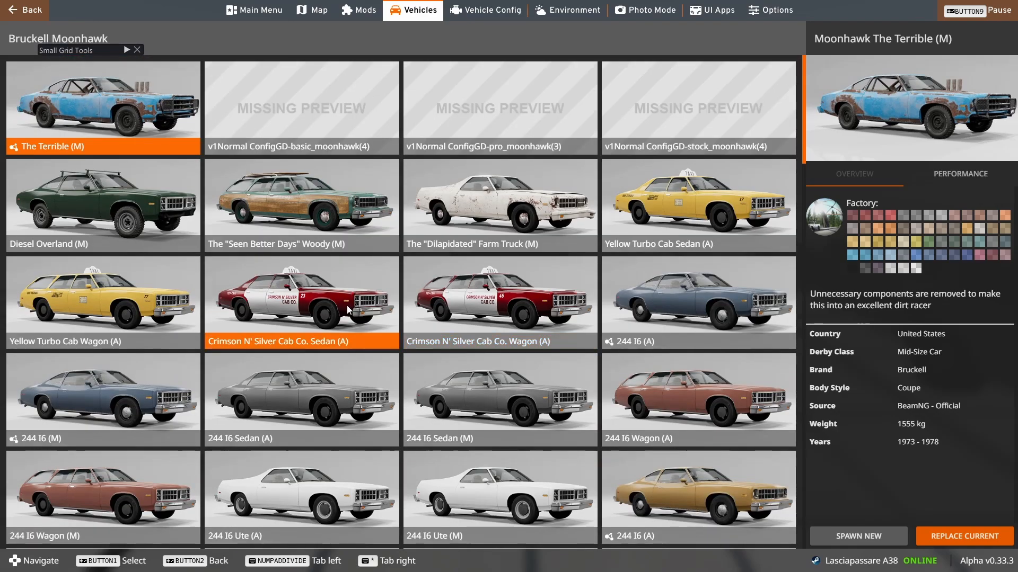
mouse_move(293, 216)
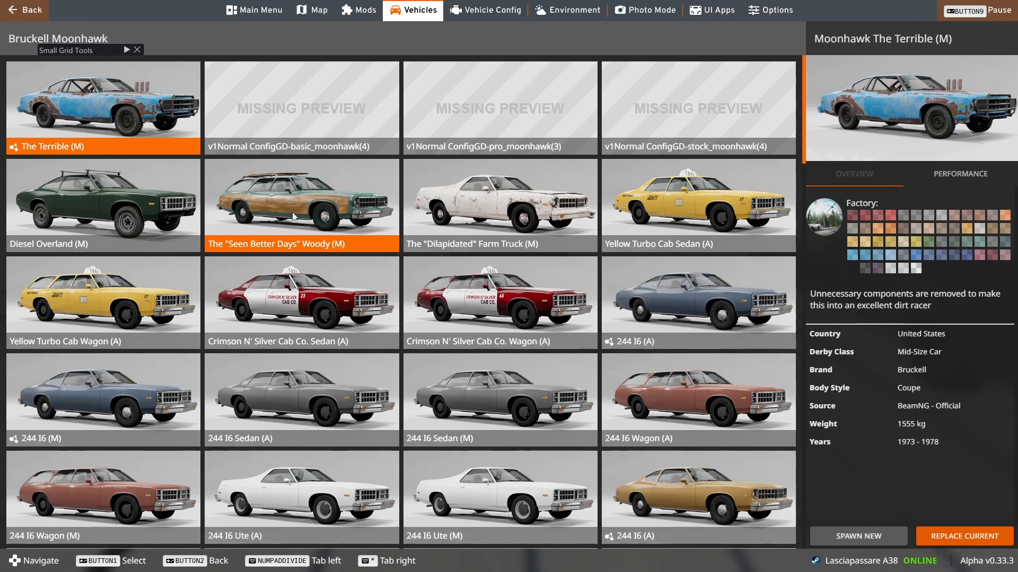
- Scroll the Moonhawk list down to Firwood Police Package, 448 V8 Stormer and 378 Rattlecan Wagon
scroll("down", 3)
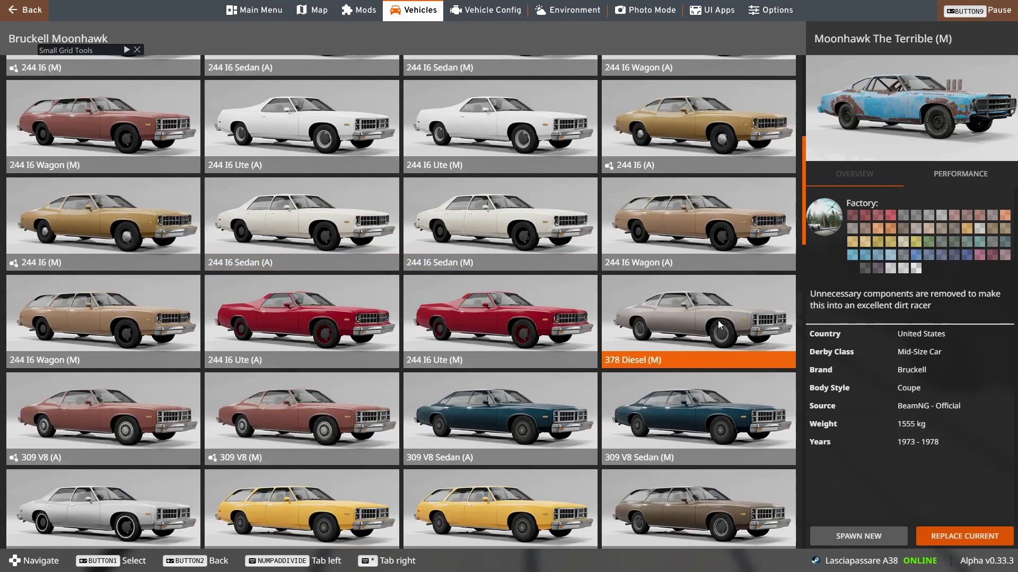
scroll("down", 3)
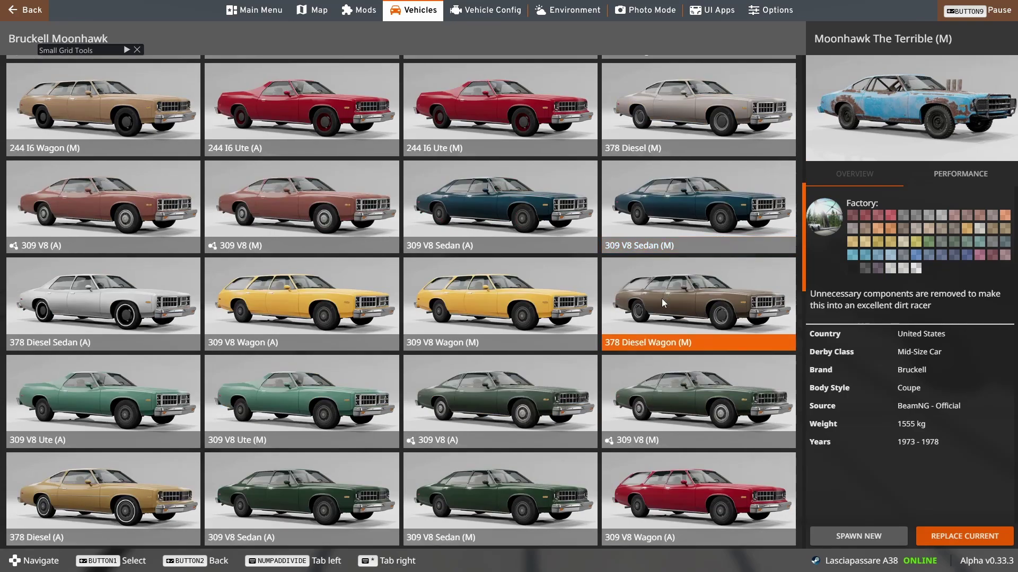
scroll("down", 3)
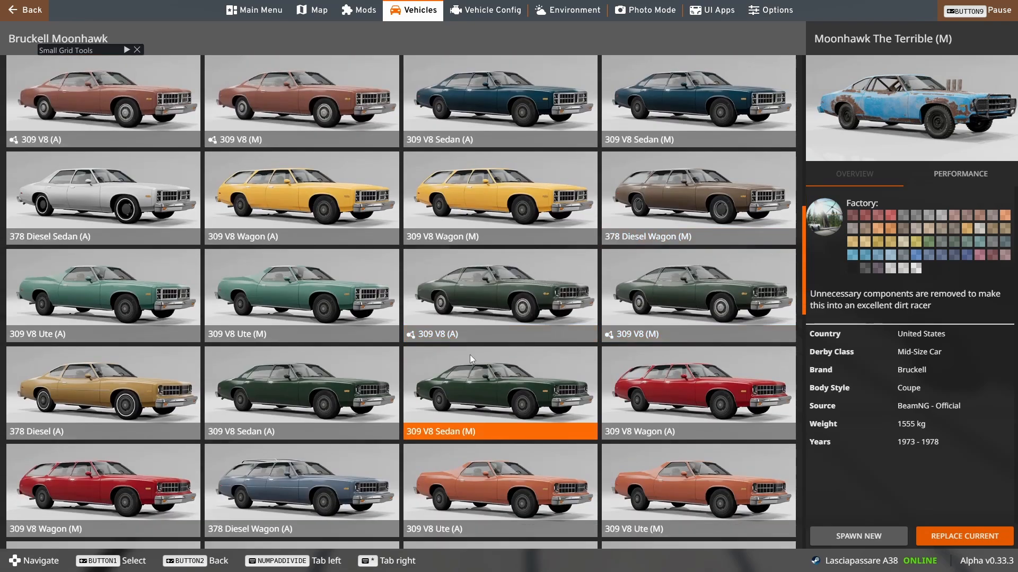
left_click(500, 490)
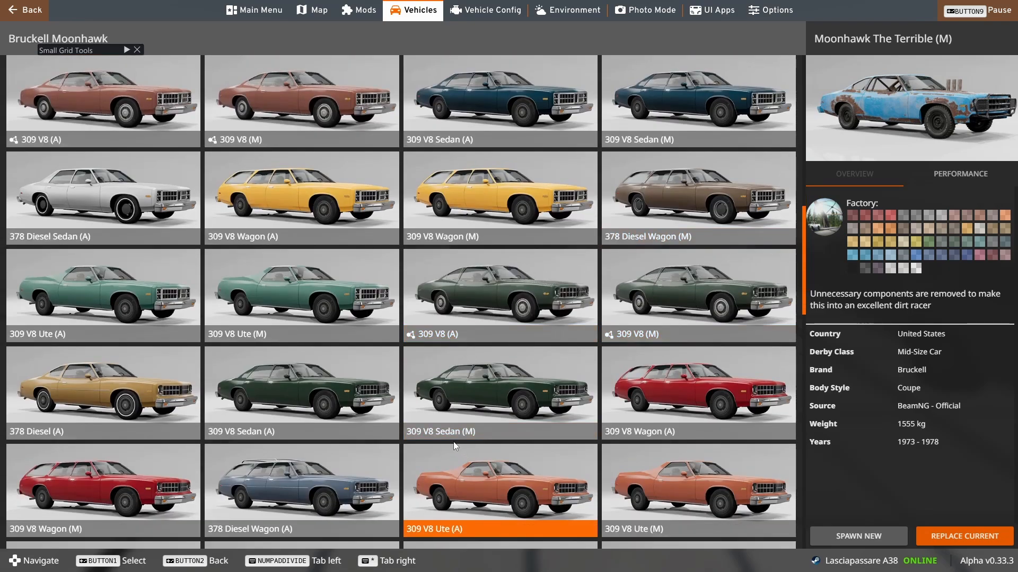
scroll("down", 3)
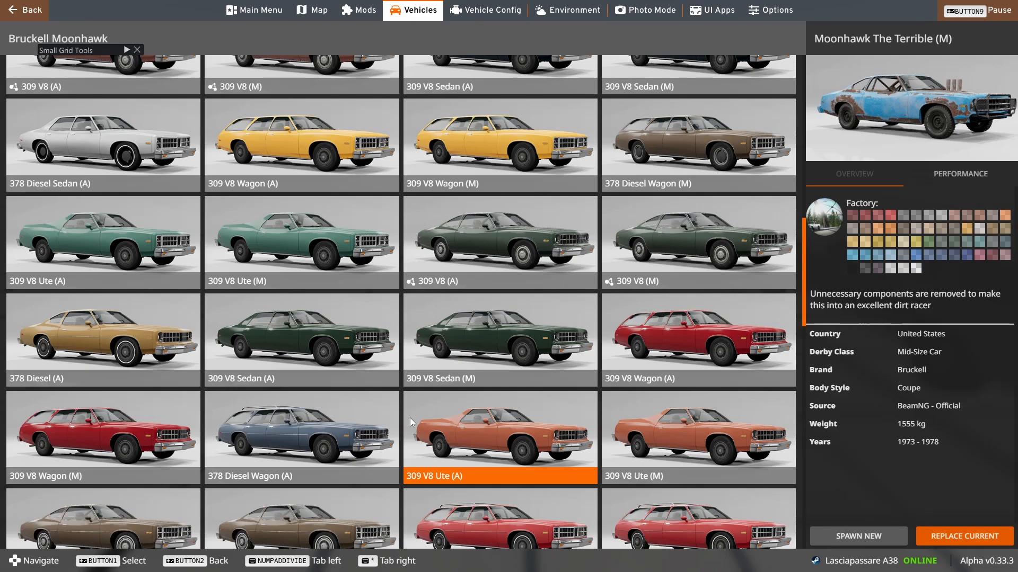
scroll("down", 3)
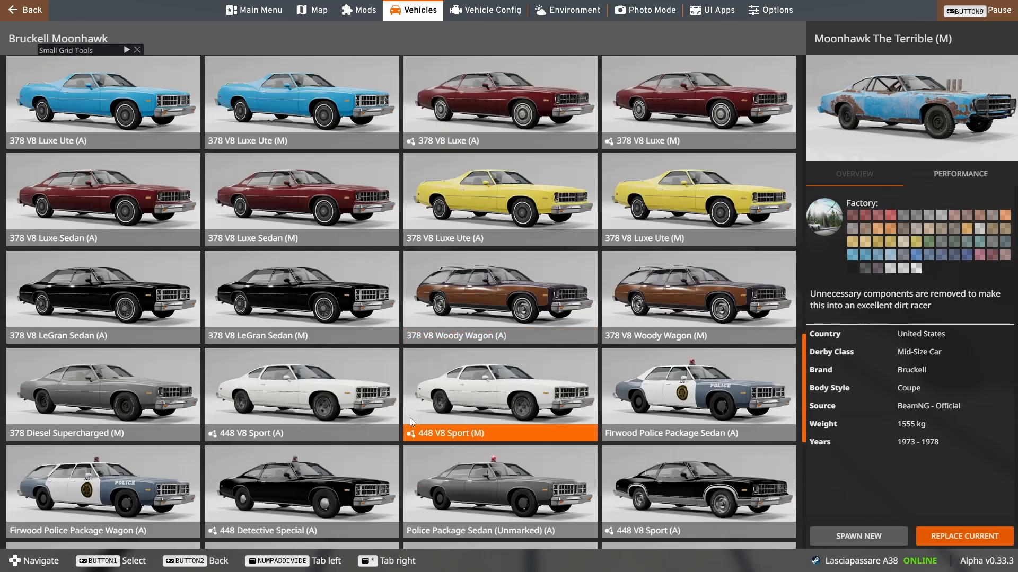
scroll("down", 3)
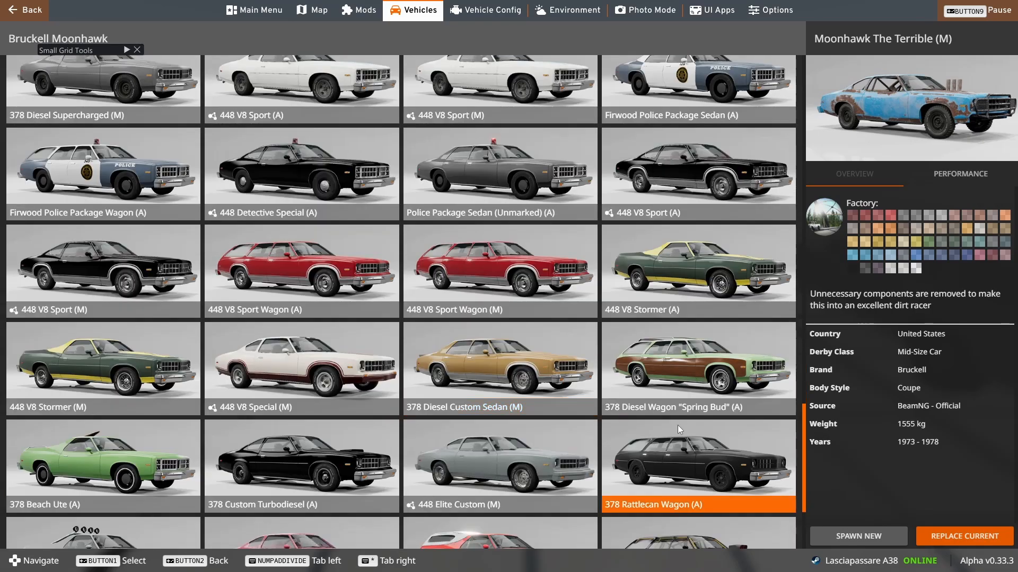
left_click(103, 466)
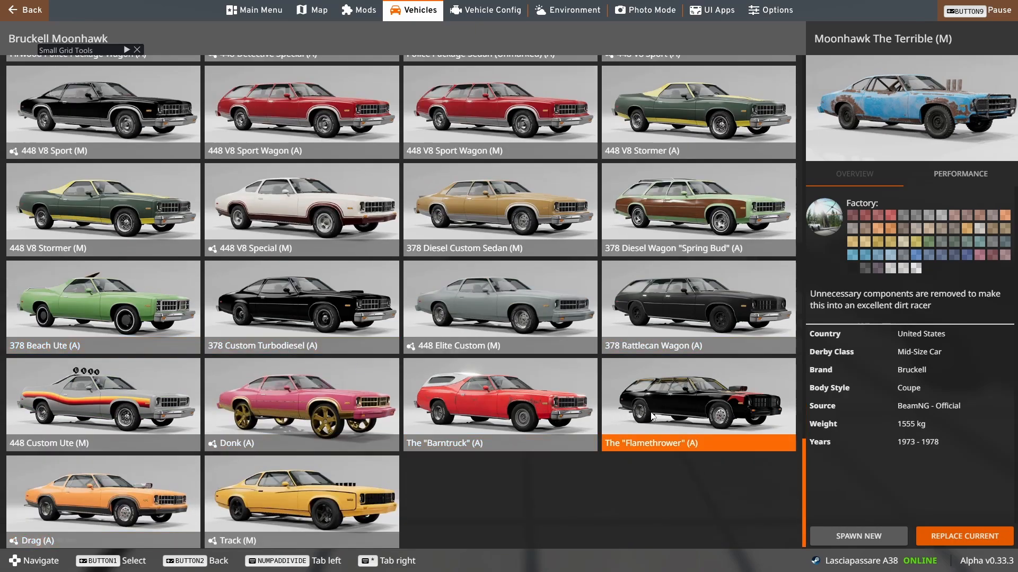
left_click(118, 435)
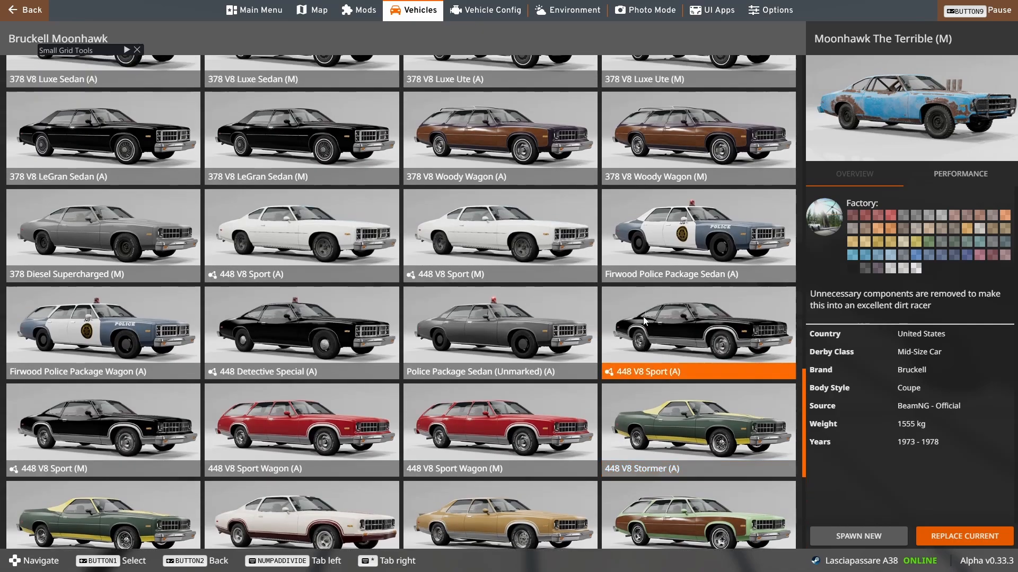
left_click(973, 536)
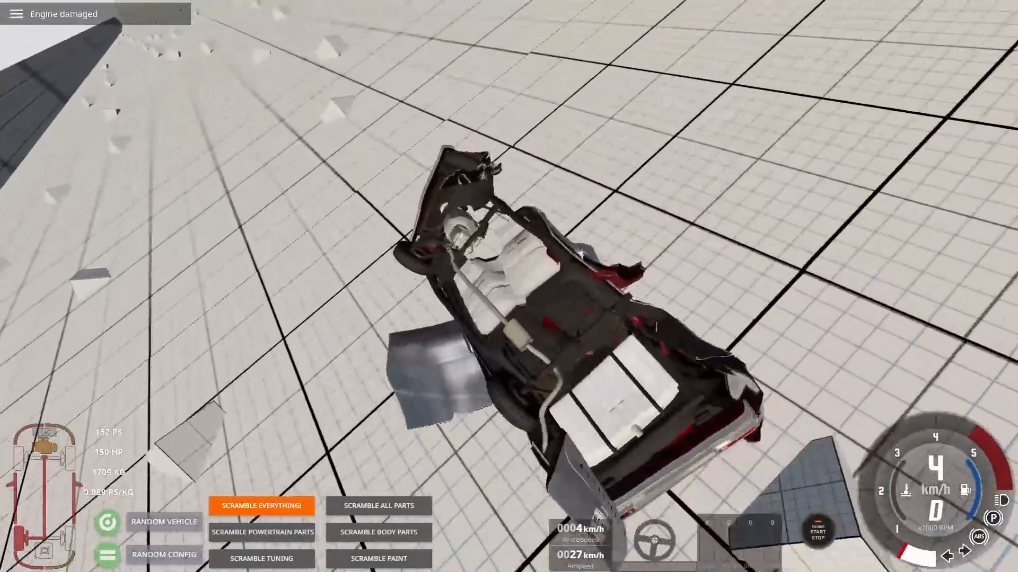
- Crash the Moonhawk off the grid-map ramp until it lies overturned with a damaged engine
left_click(261, 505)
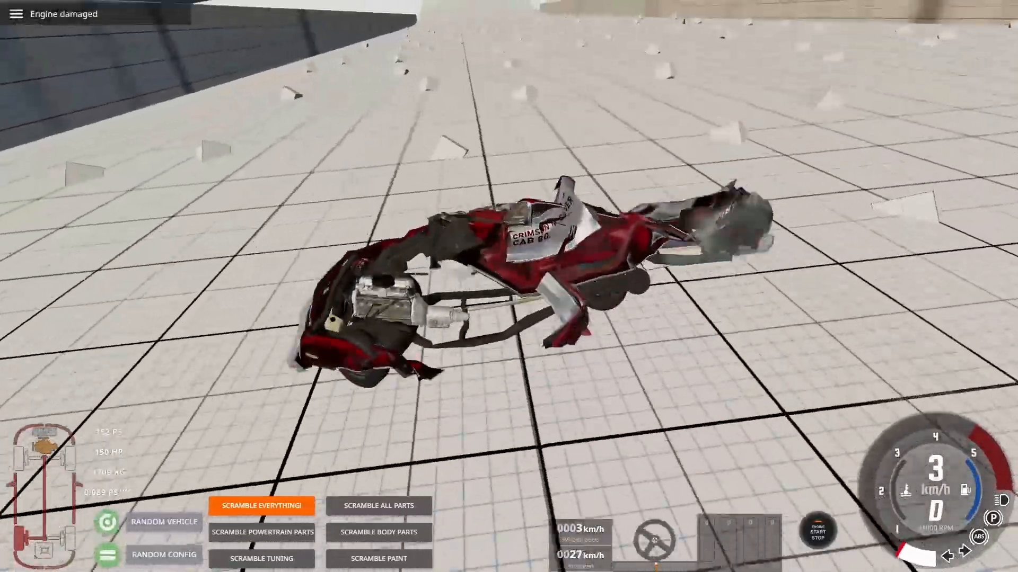